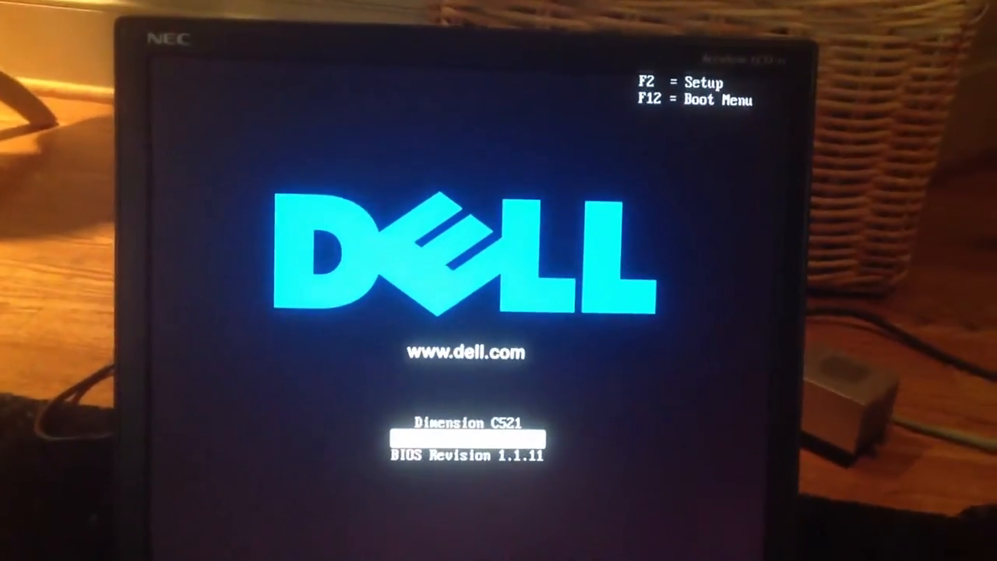
# Bring up the one-time Dell boot device menu from the startup splash screen with F12.
pyautogui.press('F12')
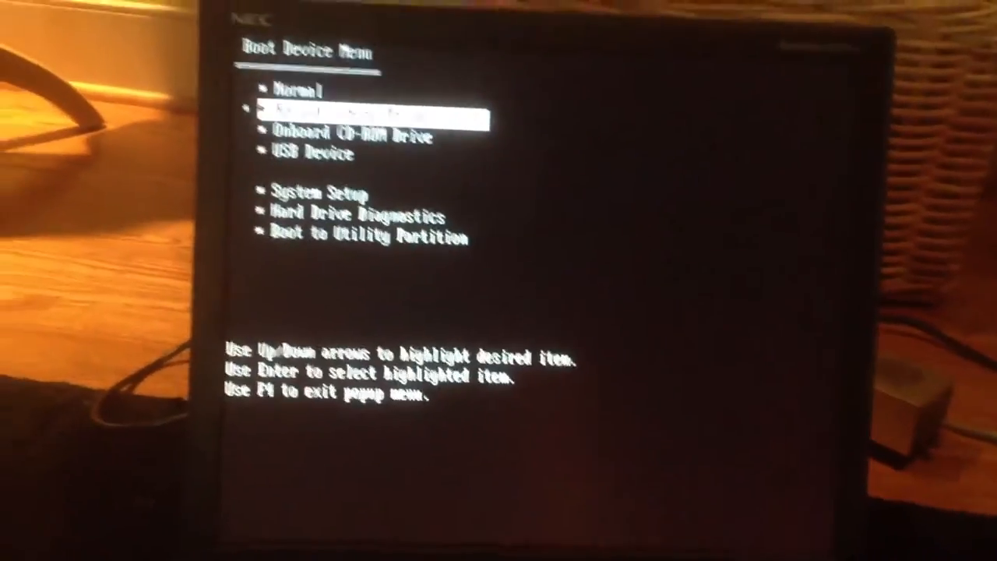
# Boot from the USB Device entry so the Linux Mint casper kernel and initrd load.
pyautogui.press('Return')
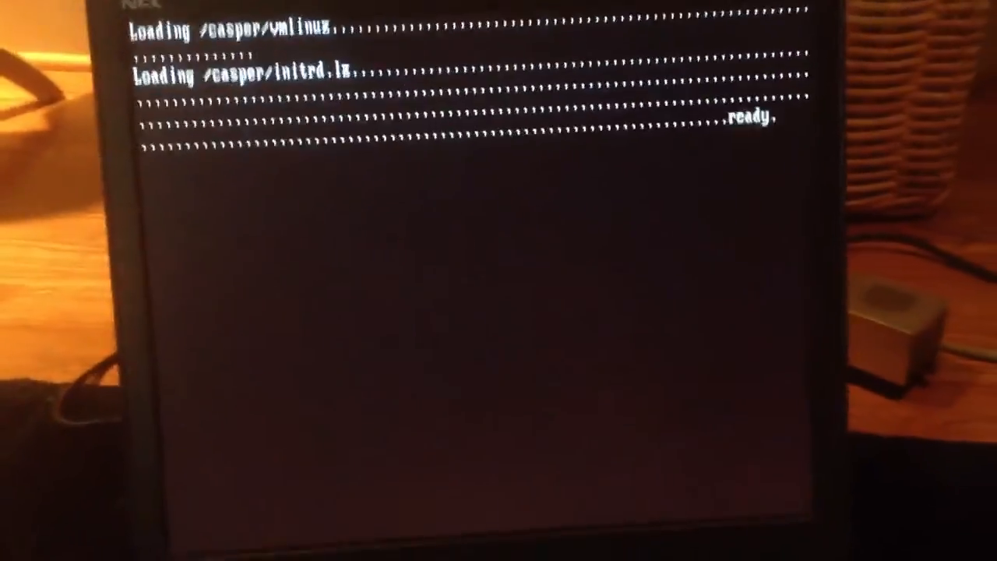